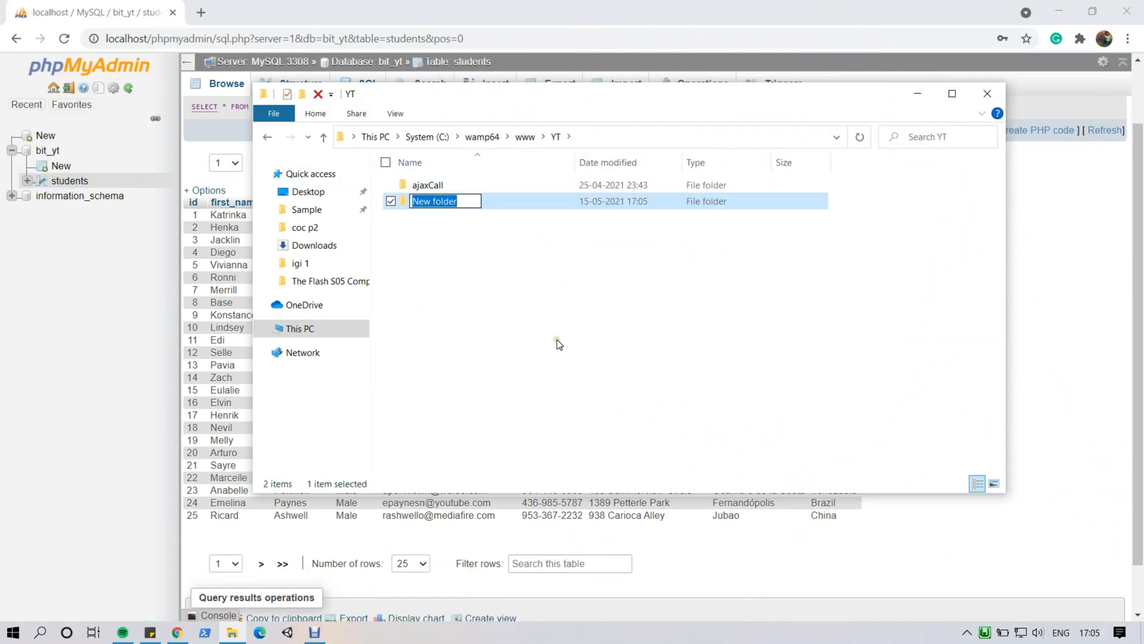
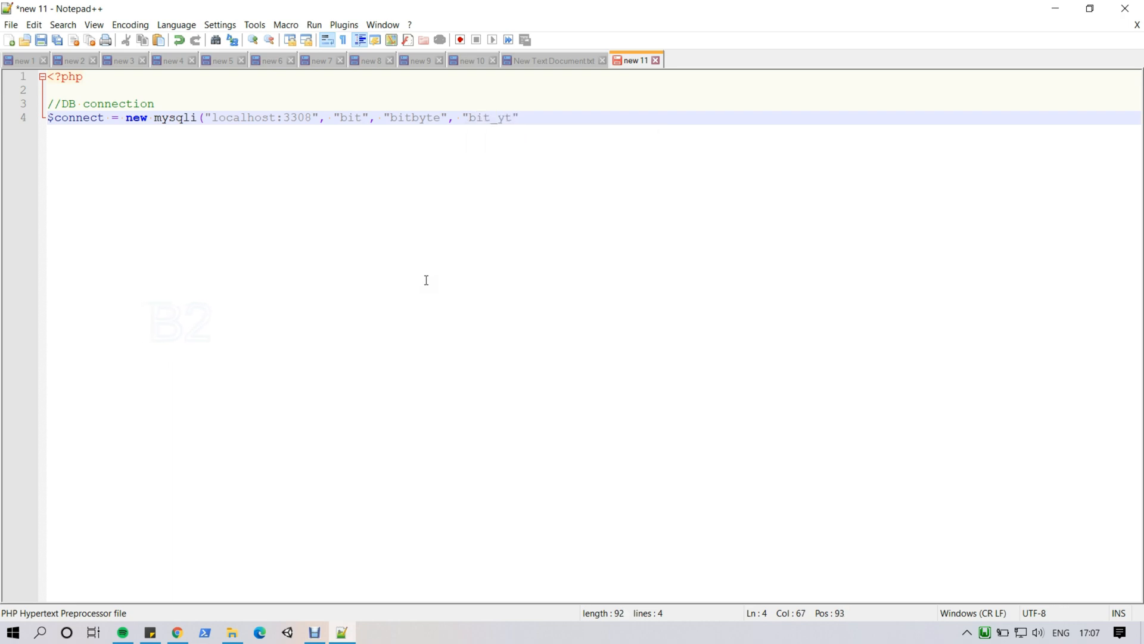
# Add a comment on the new mysqli() parameter order, starting with host.
pyautogui.write('// new')
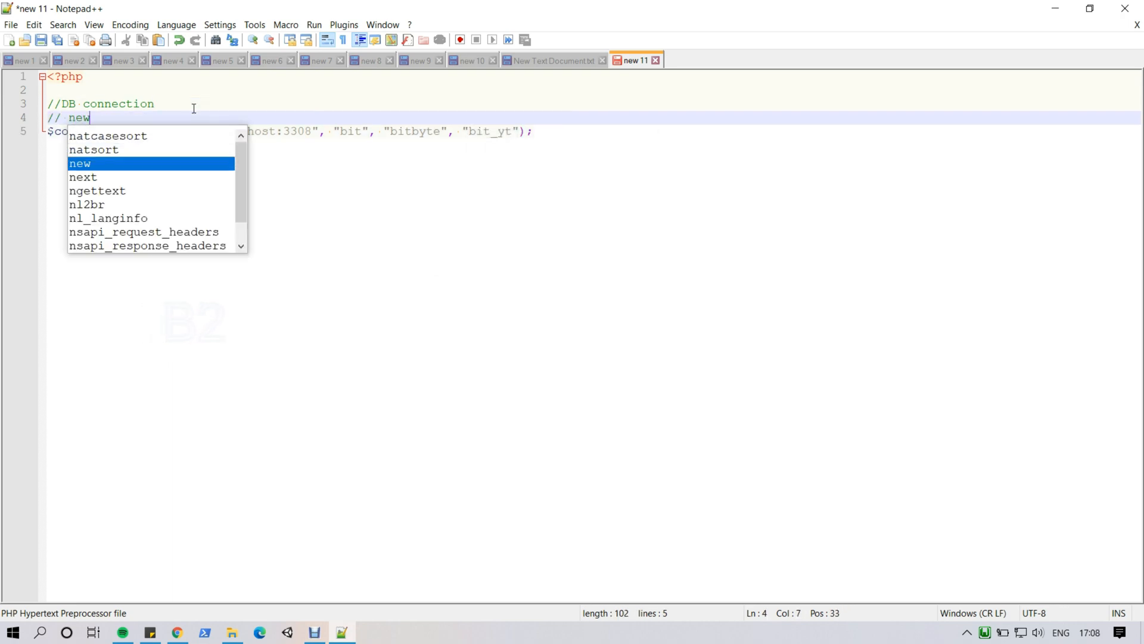
pyautogui.write('mysqli(')
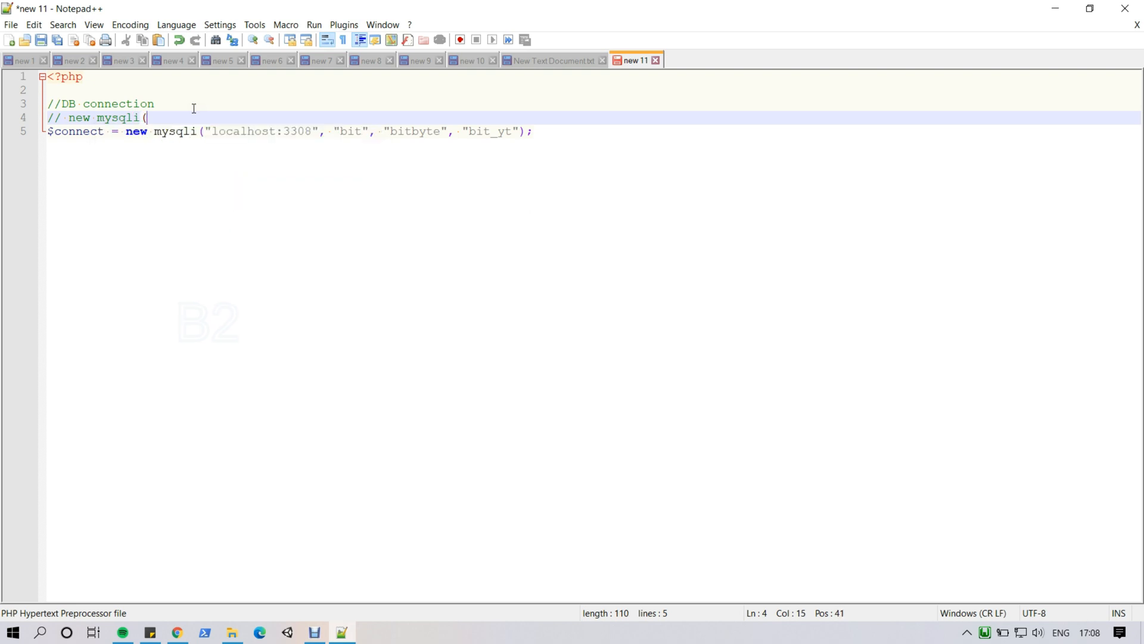
pyautogui.write('host, user, password, database na')
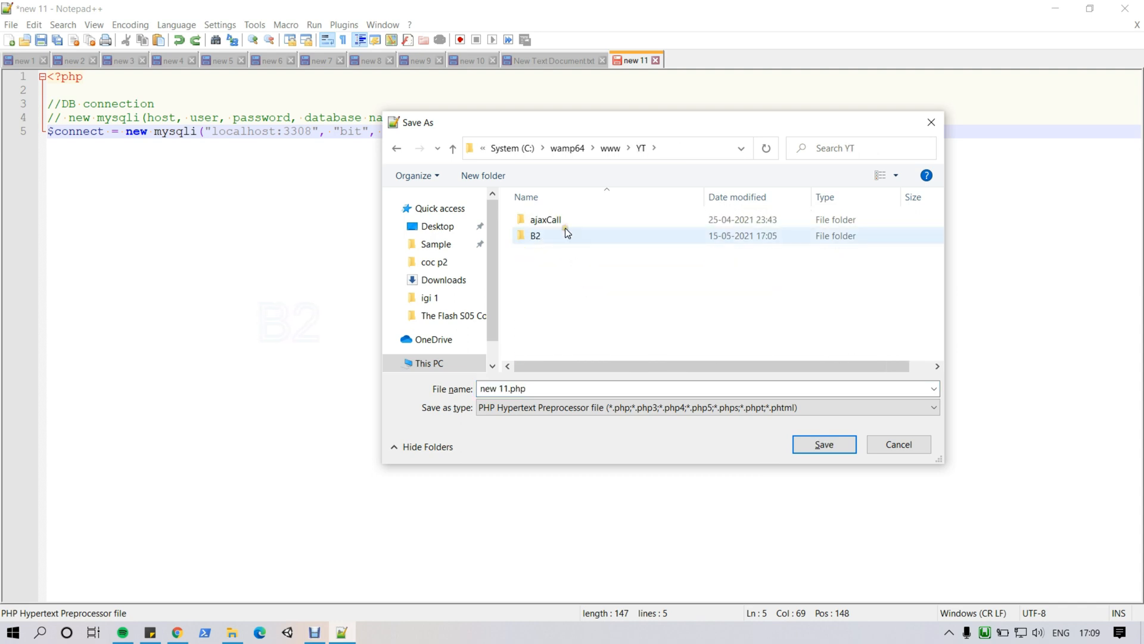
# Save the script as DB_connection.php inside the B2 folder.
pyautogui.doubleClick(536, 235)
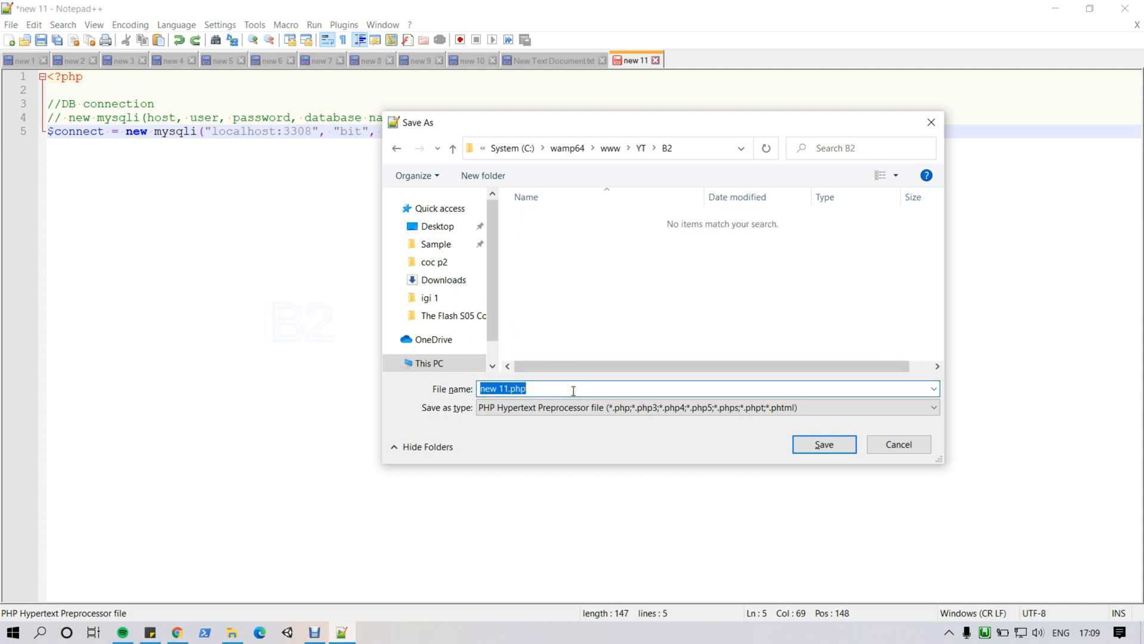
pyautogui.write('DB_connection')
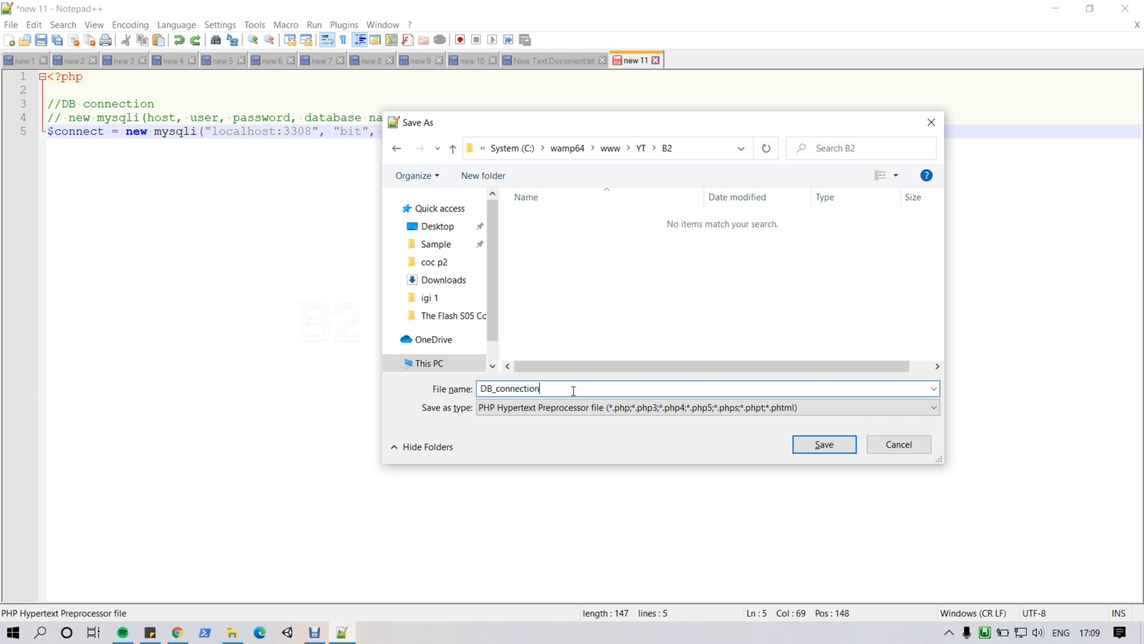
pyautogui.click(823, 444)
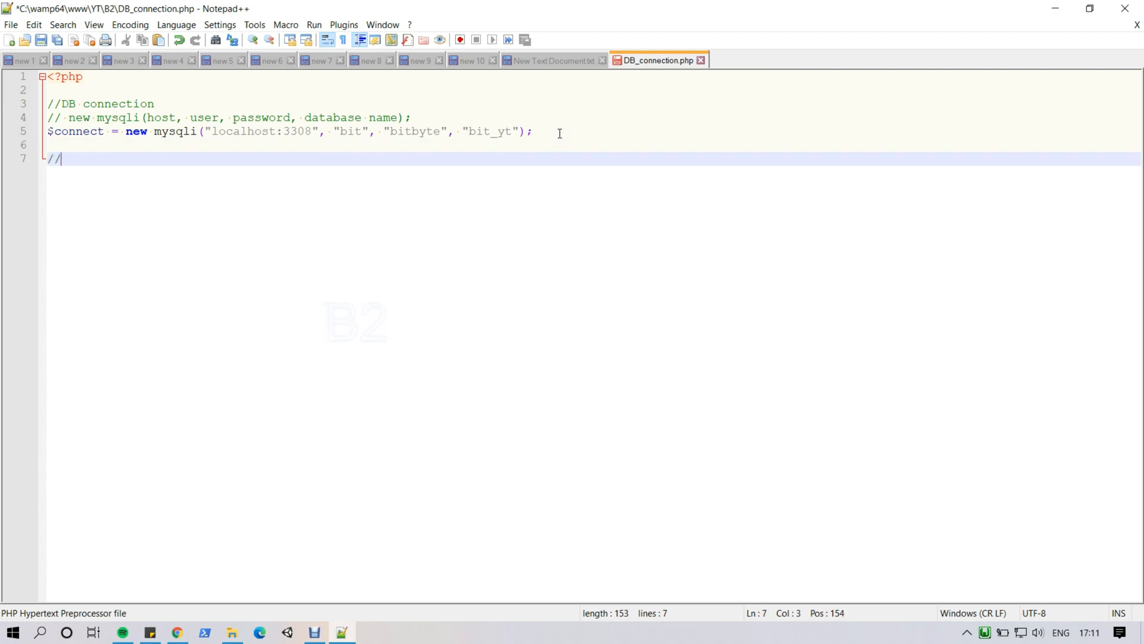
# Add a //Check connection comment and an if ($connect->connect_error) condition.
pyautogui.write('Check')
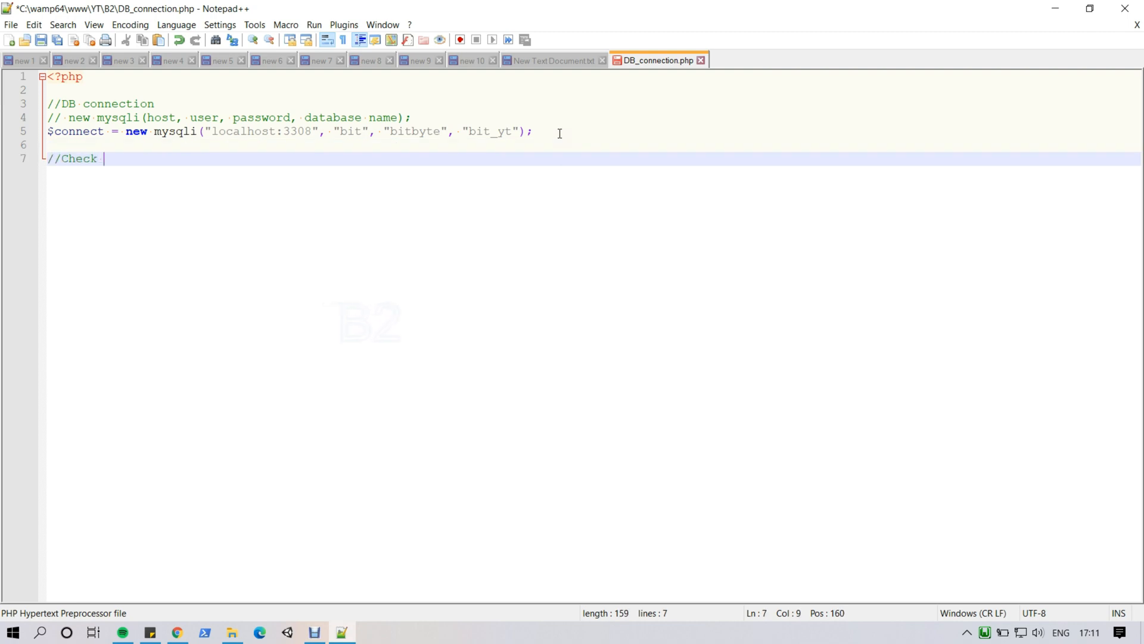
pyautogui.write('connection')
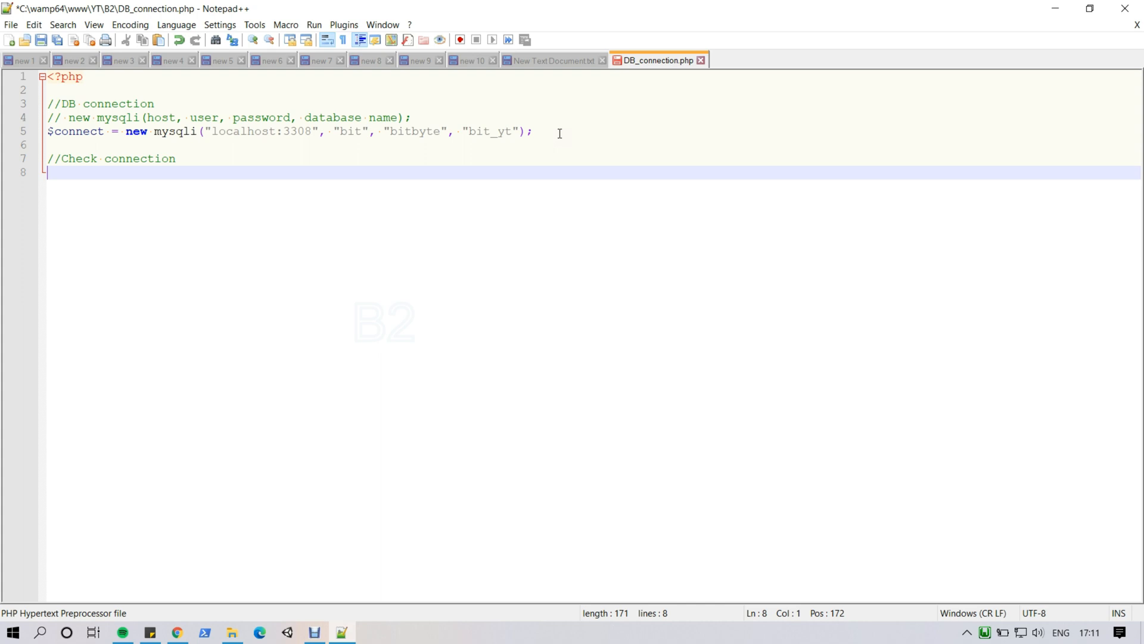
pyautogui.write('if(')
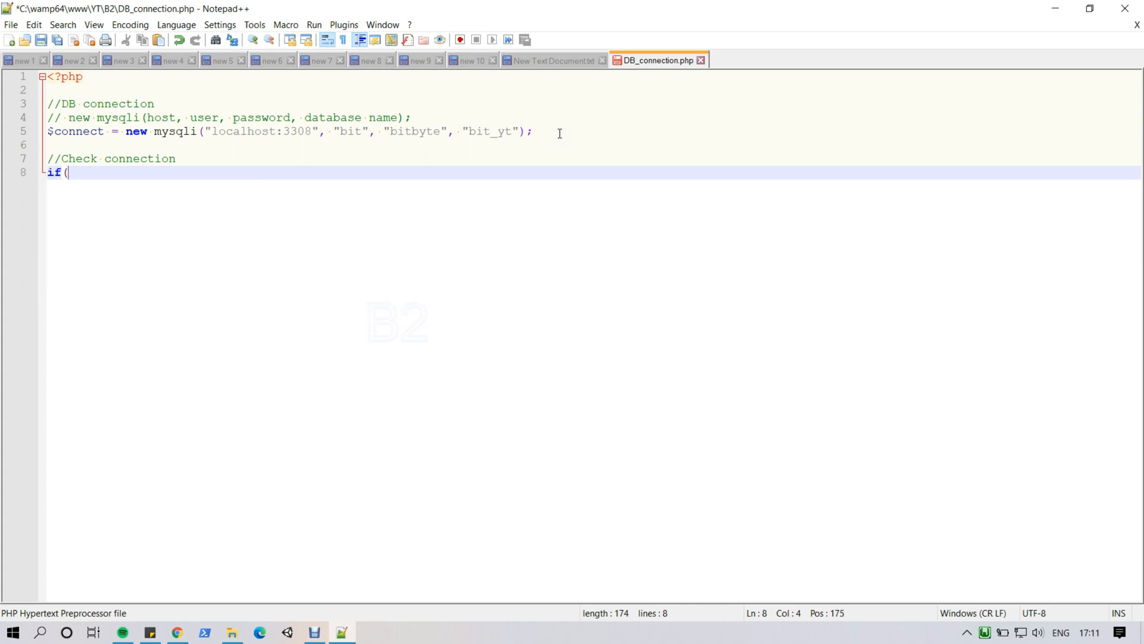
pyautogui.write('$connect')
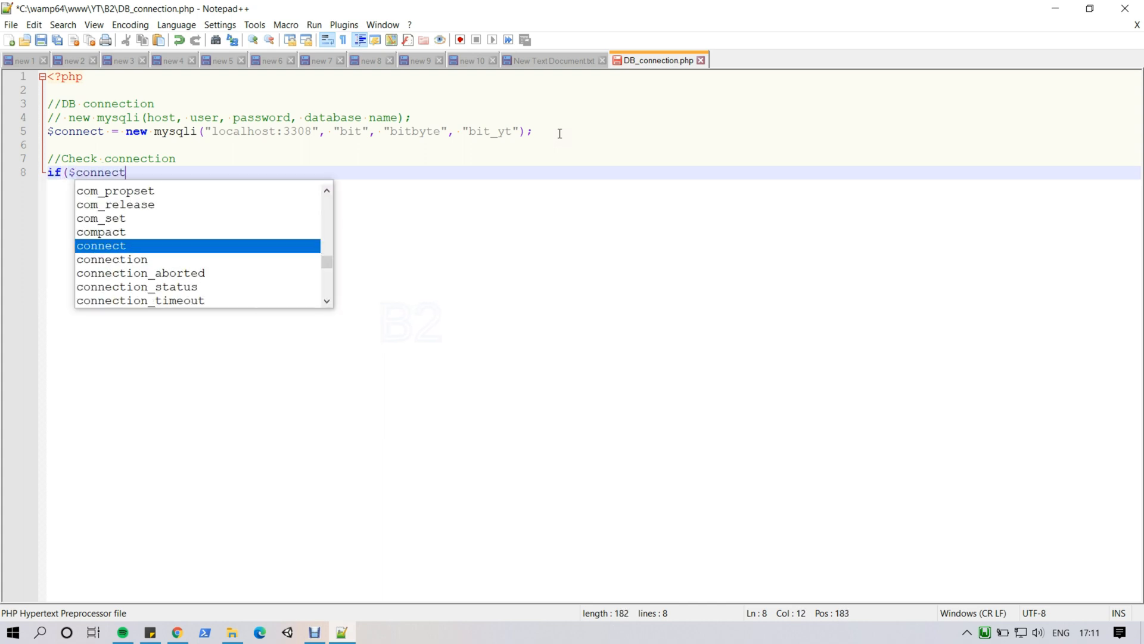
pyautogui.write('->')
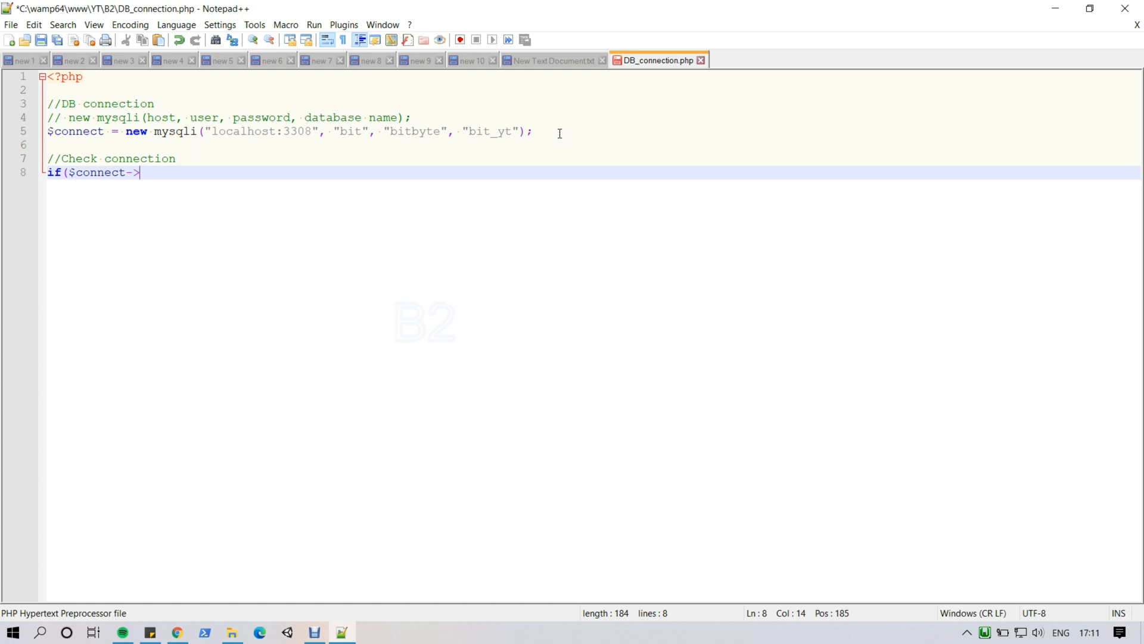
pyautogui.write('connect')
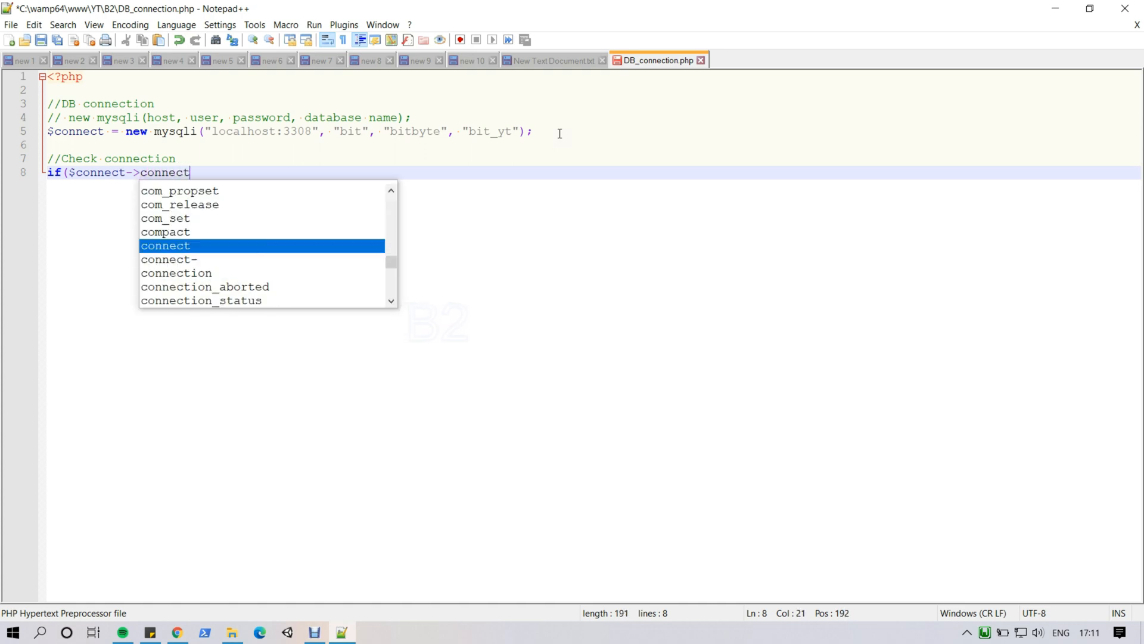
pyautogui.write('_error')
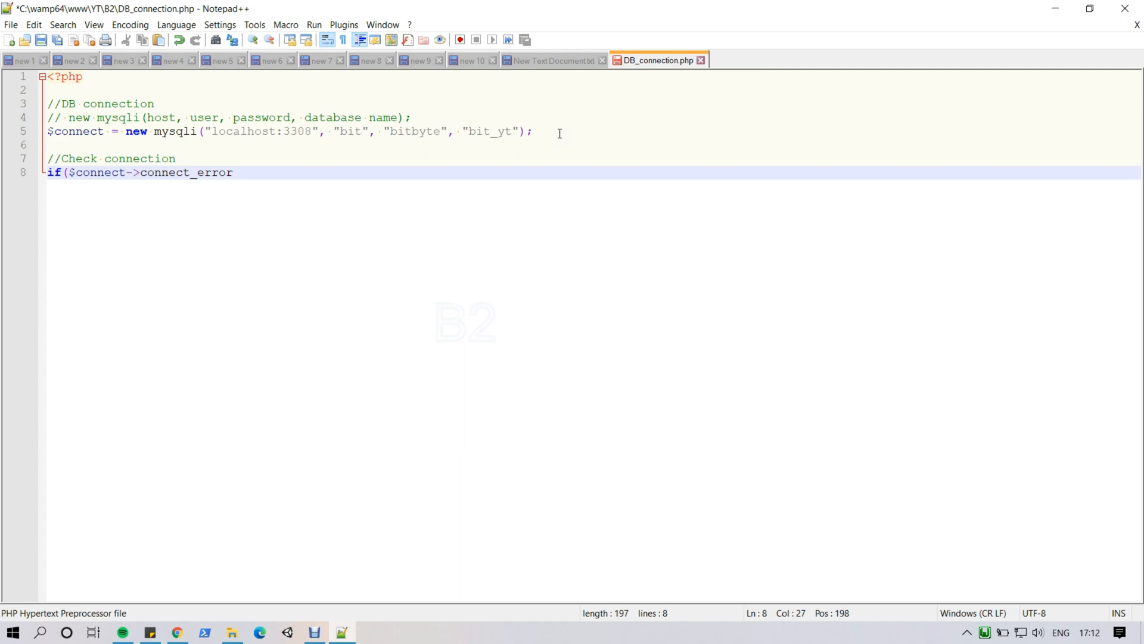
pyautogui.write('){')
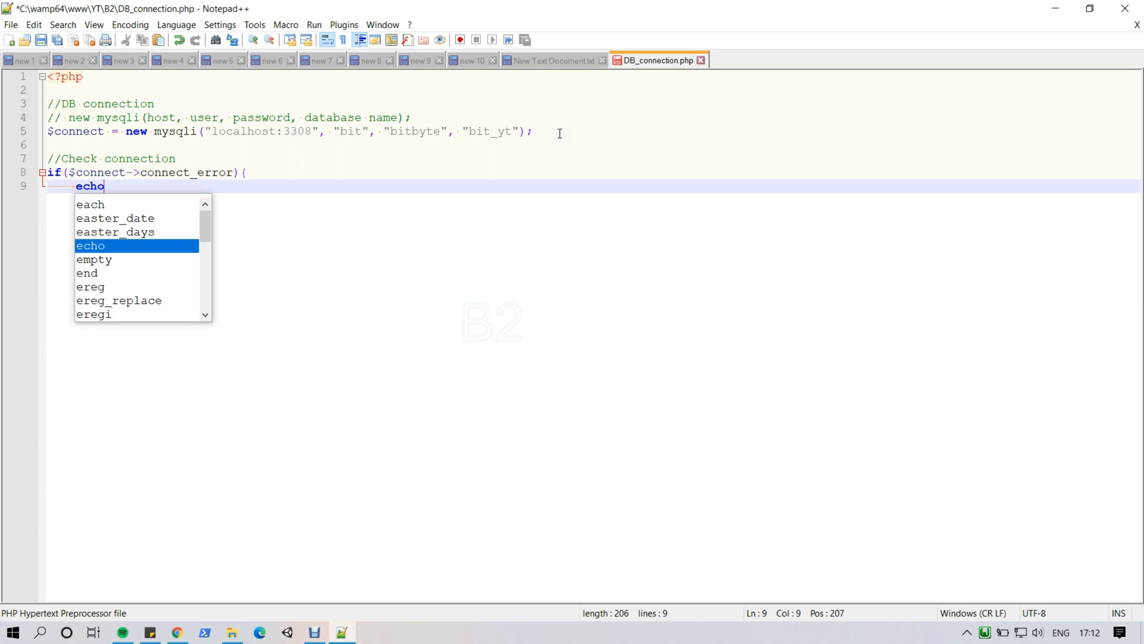
# Echo 'Failed to connect to MySQL: ' with the connection error, then exit().
pyautogui.write('"F')
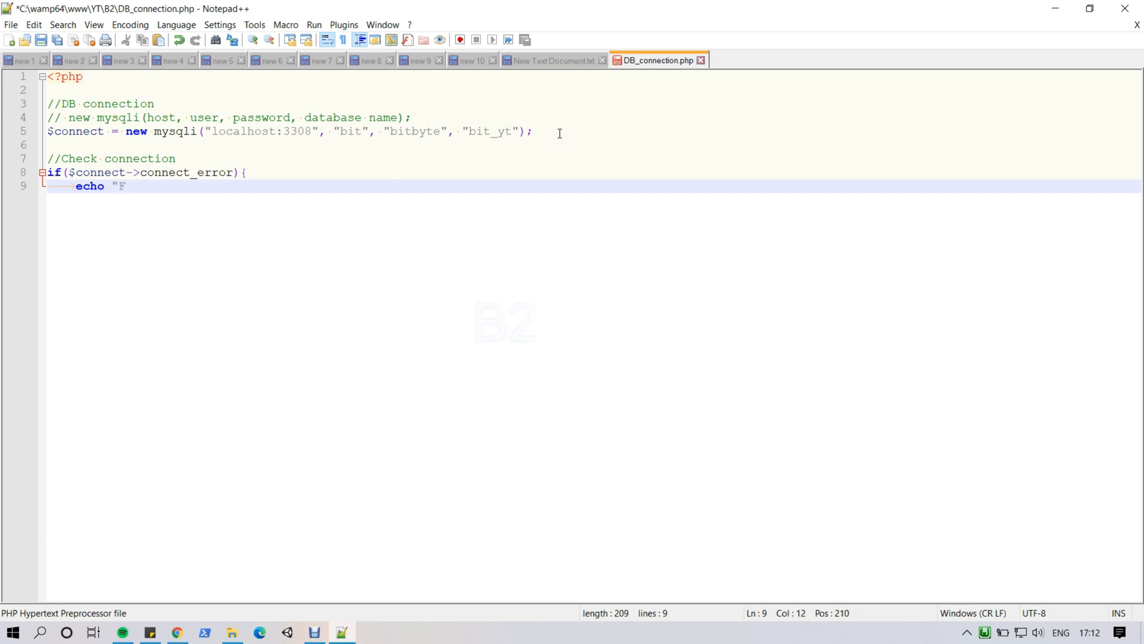
pyautogui.write('Failed to conne')
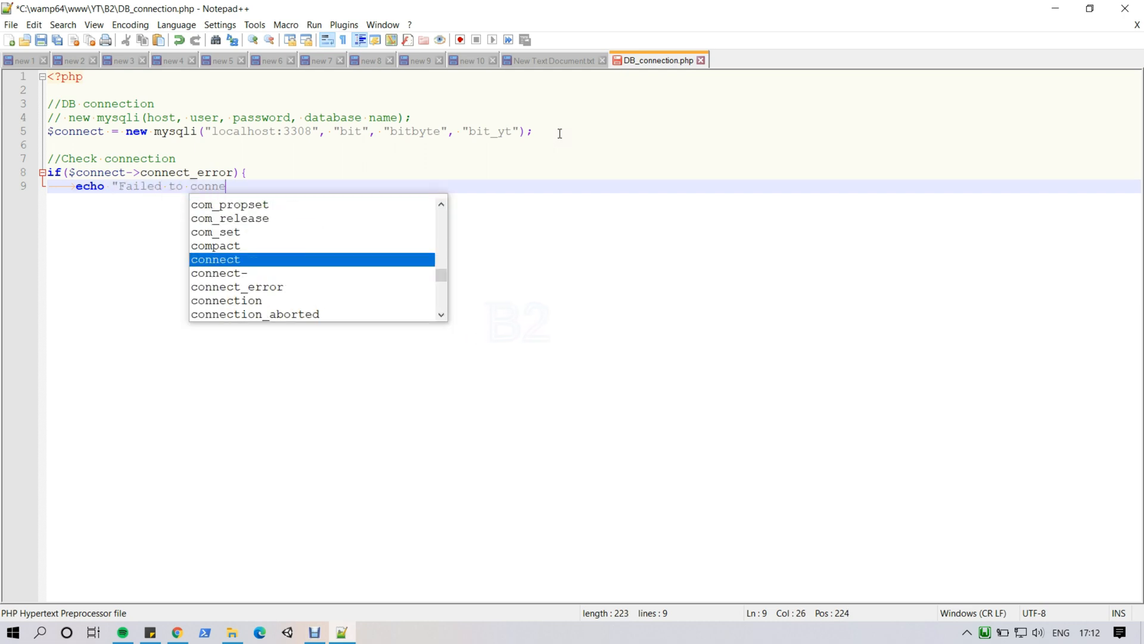
pyautogui.write('ct to MyS')
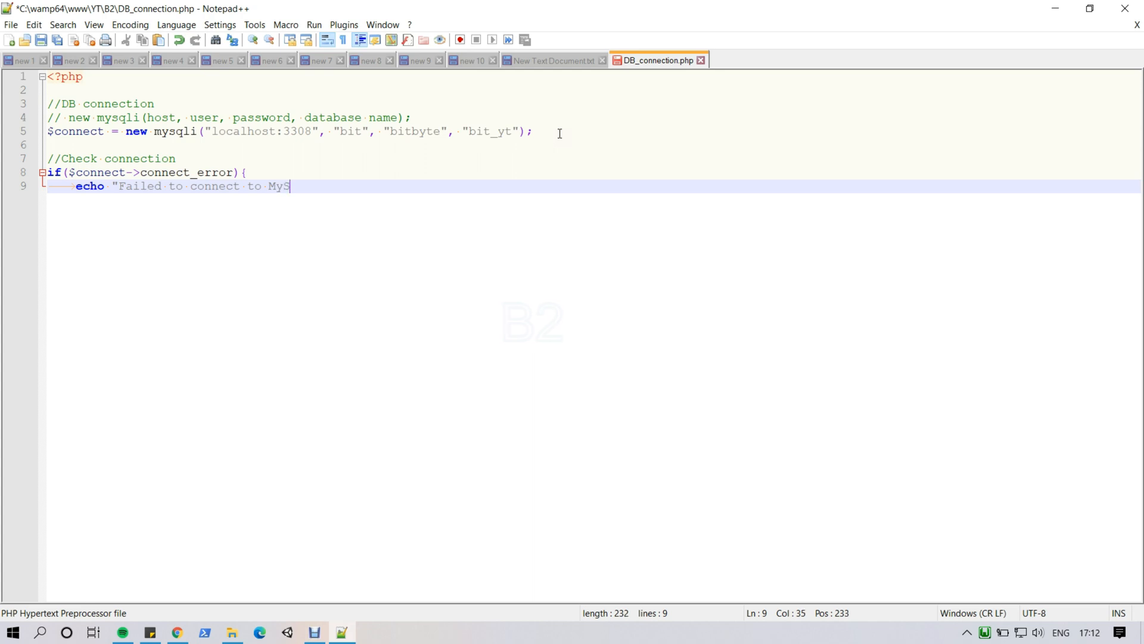
pyautogui.write('QL:')
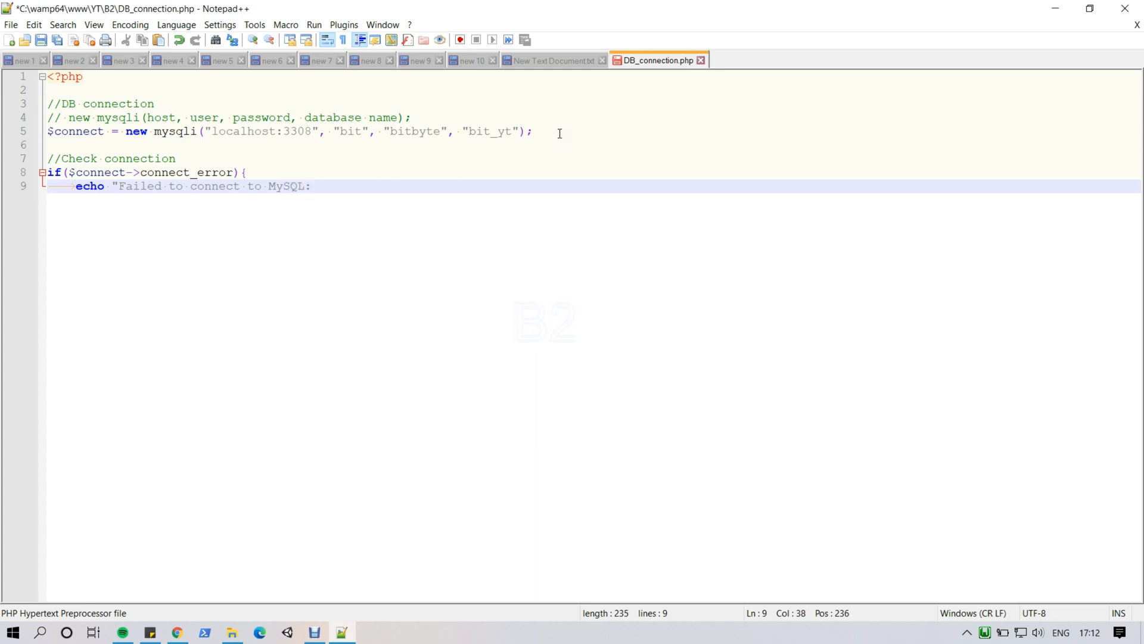
pyautogui.write('" "')
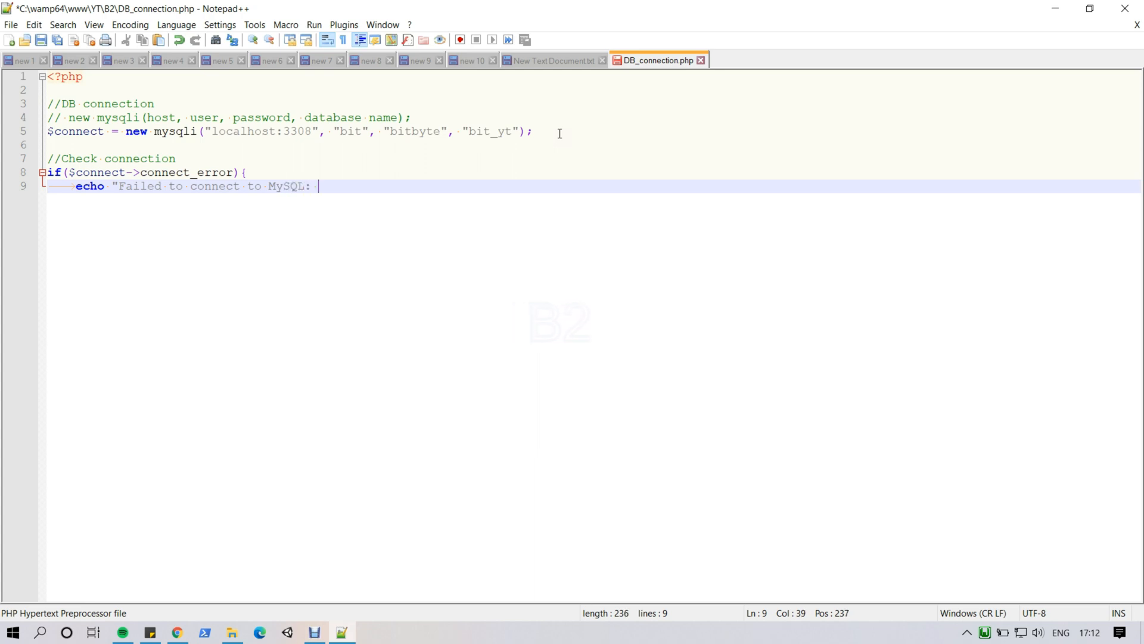
pyautogui.write('". $connect->connect_error;')
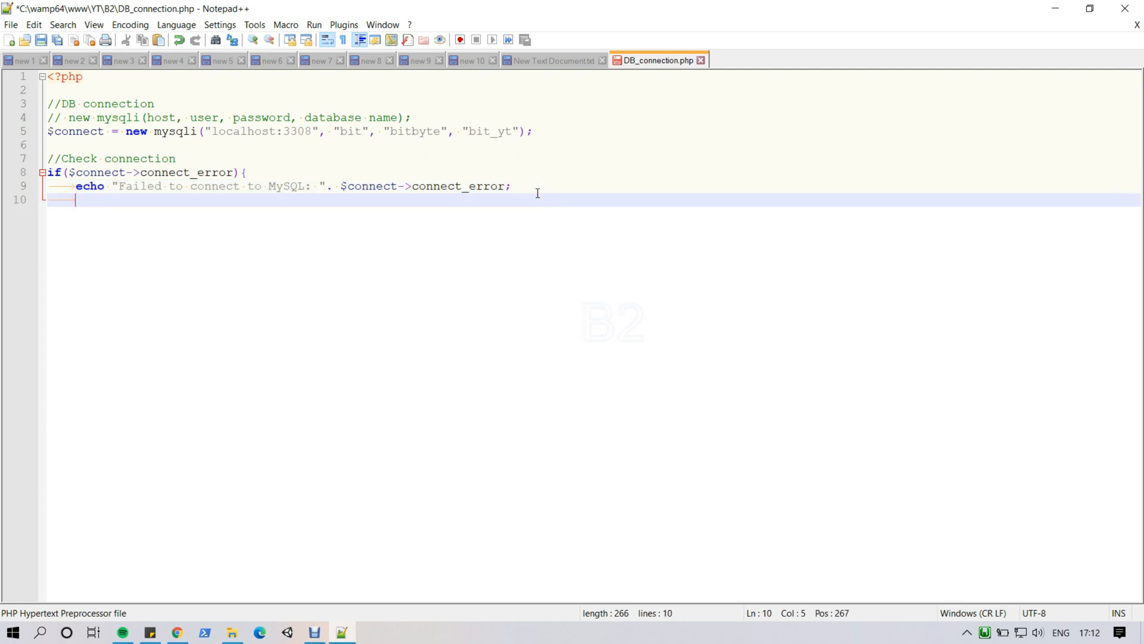
pyautogui.write('exit();')
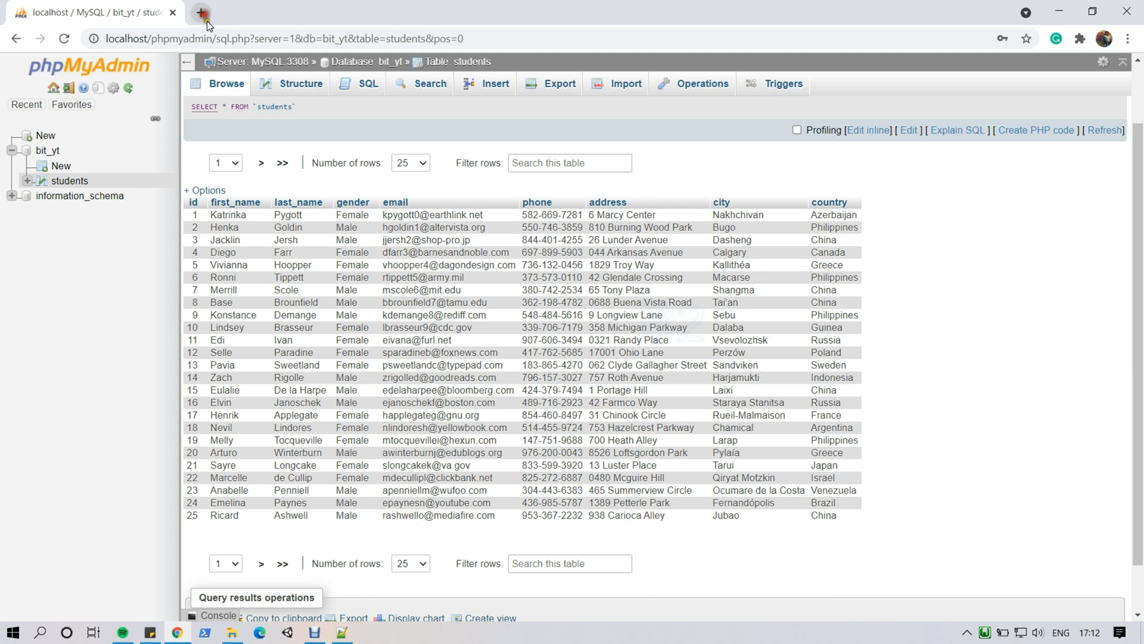
# Open a new Chrome tab and enter the localhost/yt/b2 address.
pyautogui.click(200, 13)
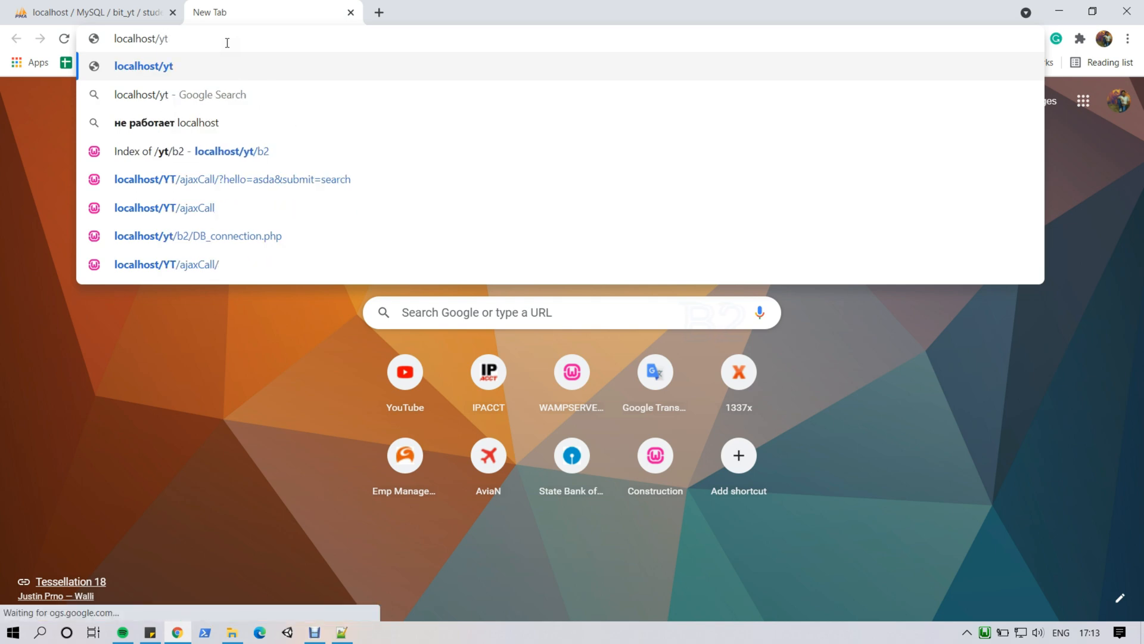
pyautogui.write('/')
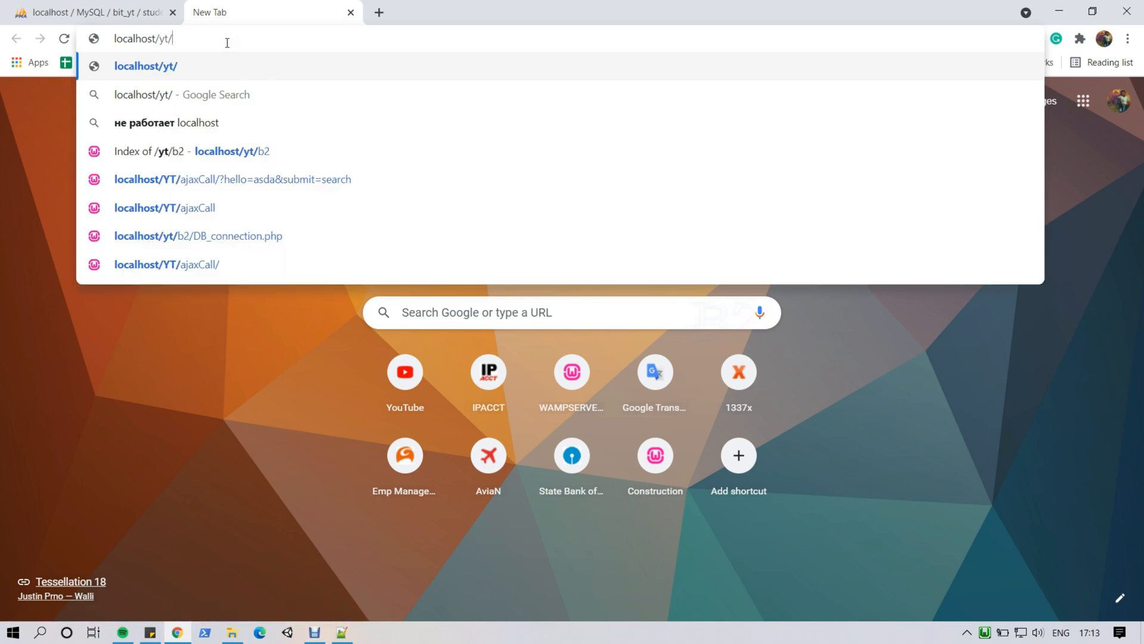
pyautogui.write('b')
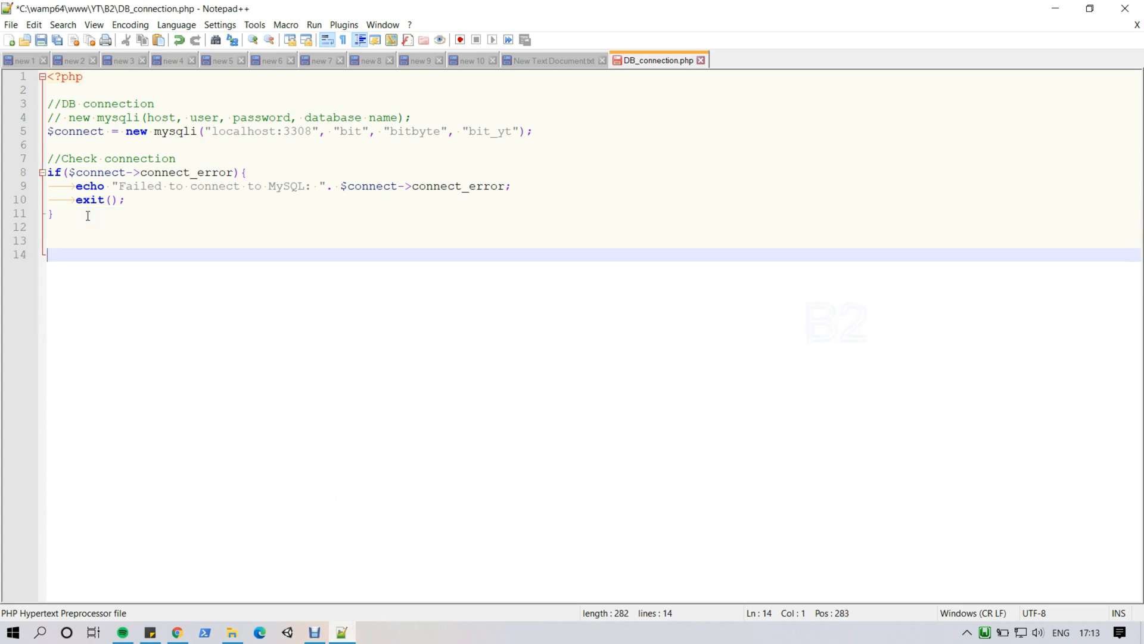
# Add a //query comment, $sql = "SELECT * FROM students LIMIT 1", and $connect->query($sql).
pyautogui.write('//query')
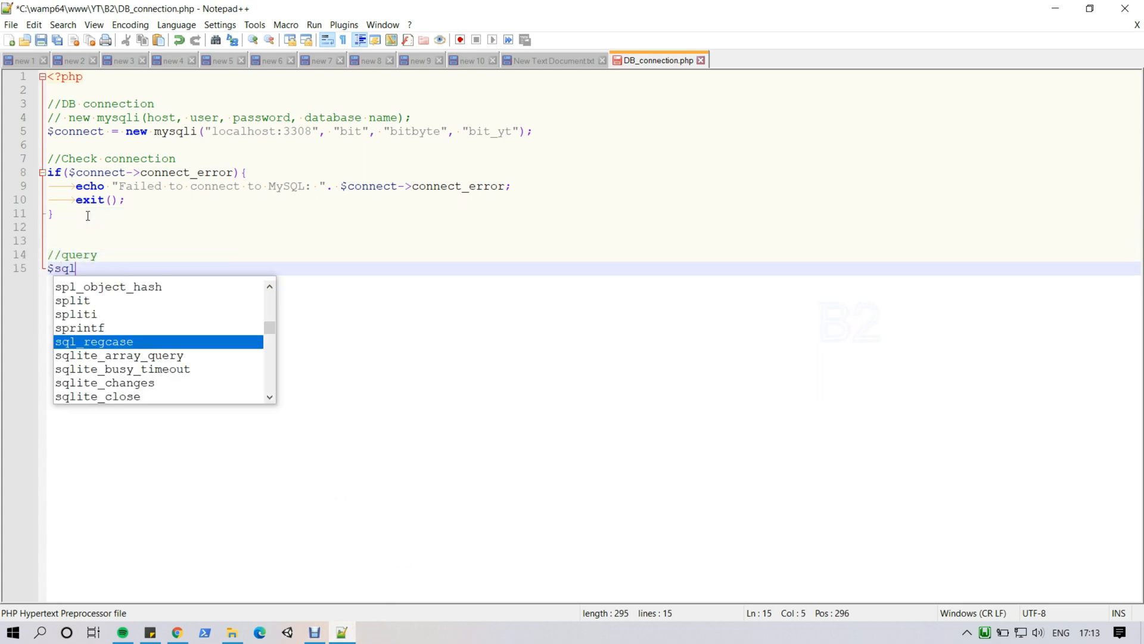
pyautogui.write('= "SELECT')
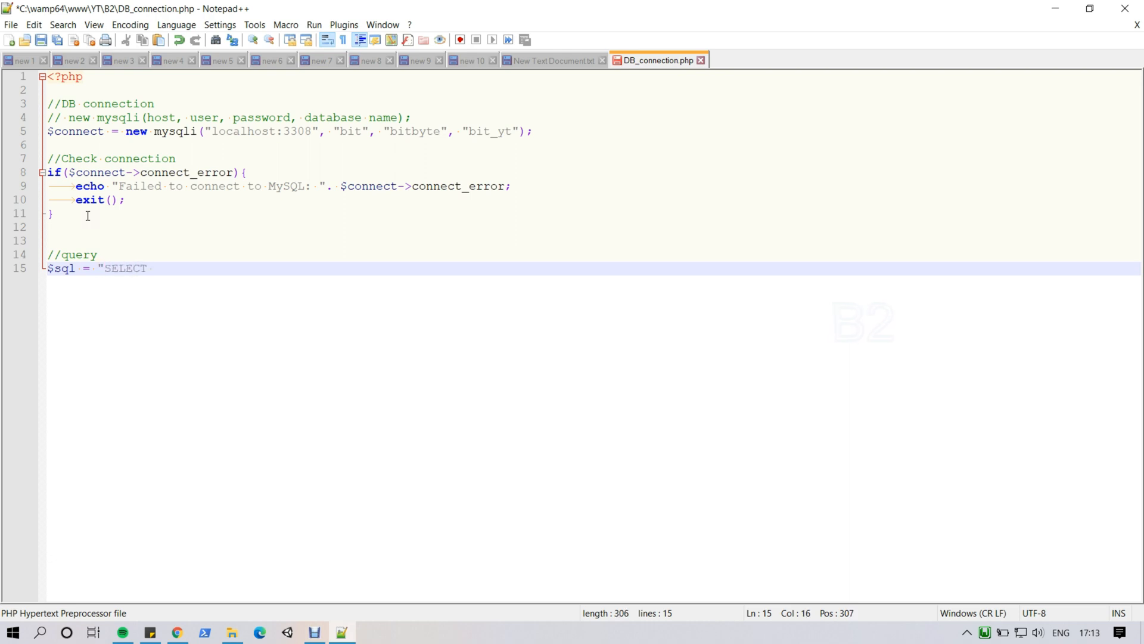
pyautogui.write('* F')
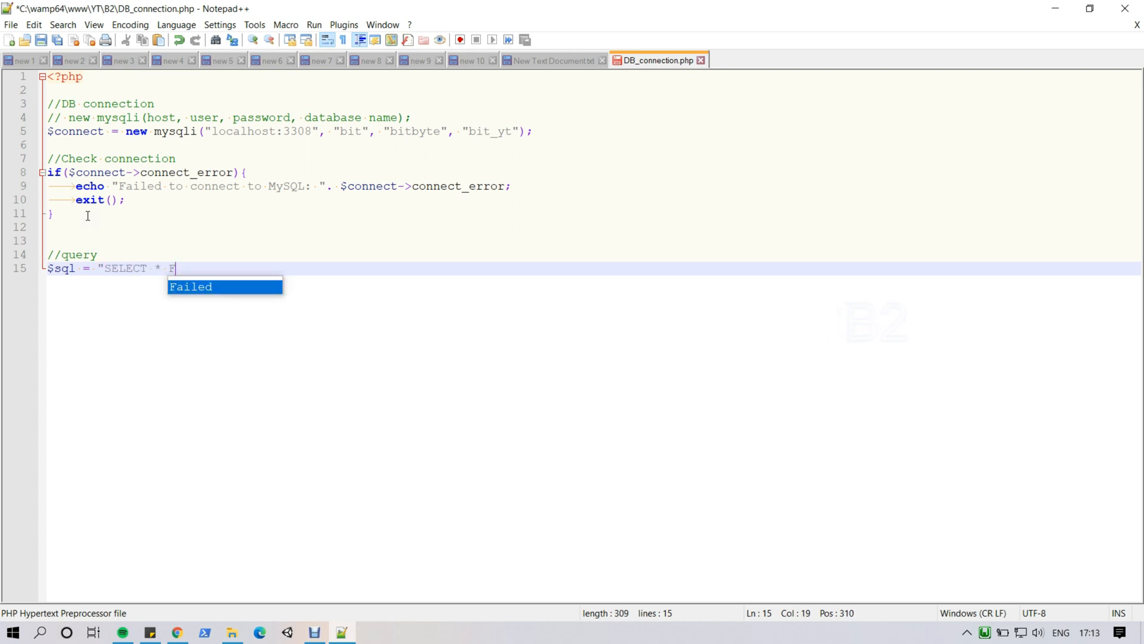
pyautogui.write('ROM students LI')
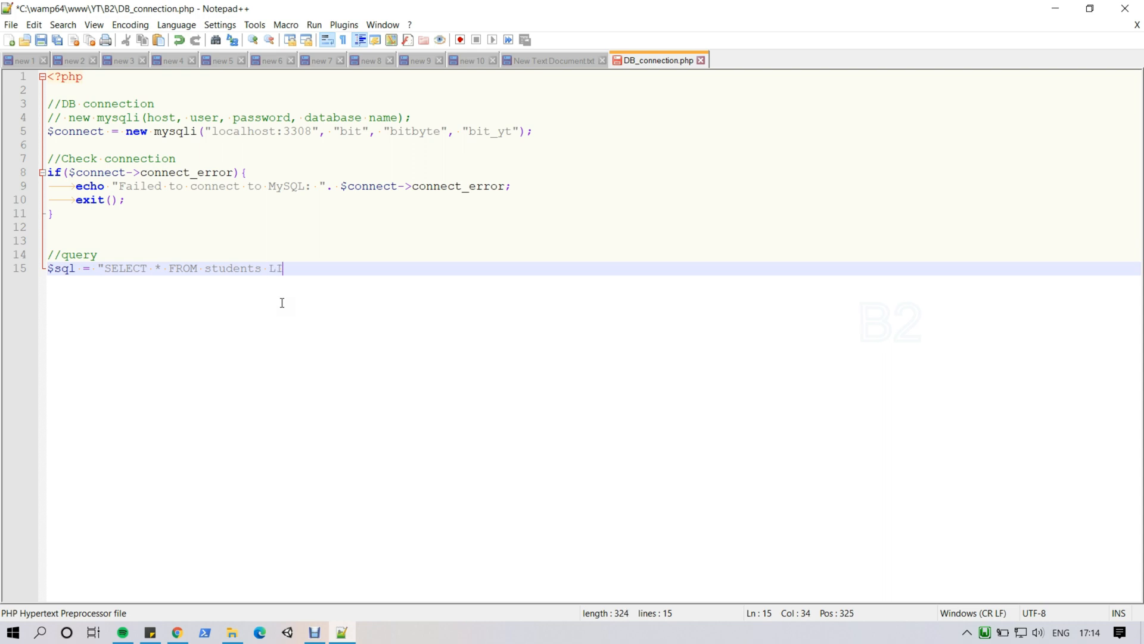
pyautogui.write('MIT 1";')
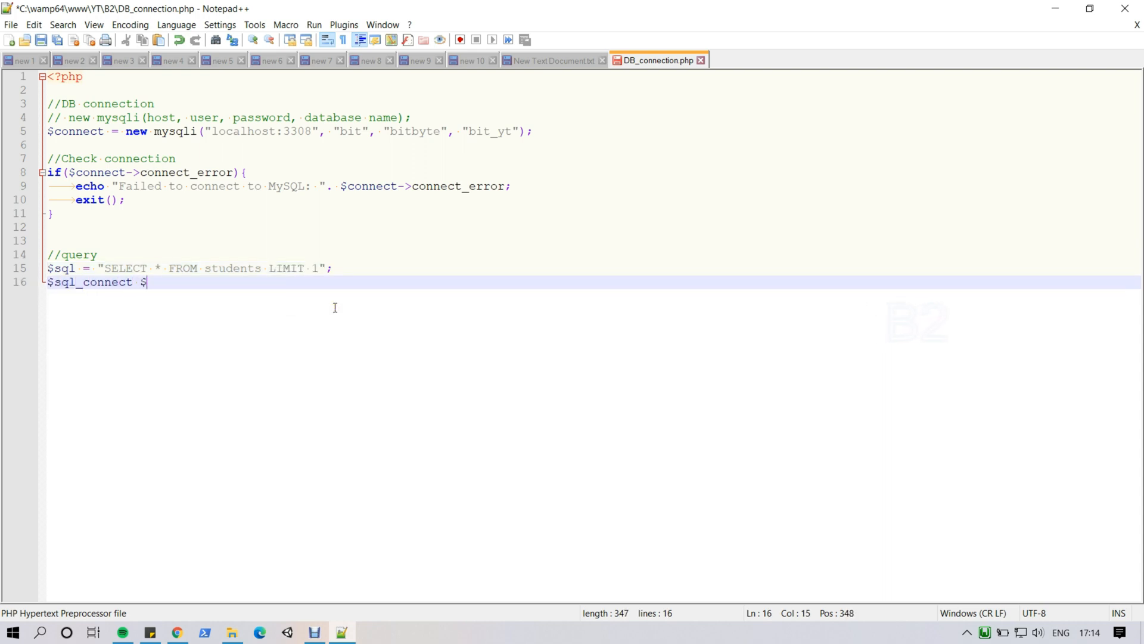
pyautogui.write('$connect->query')
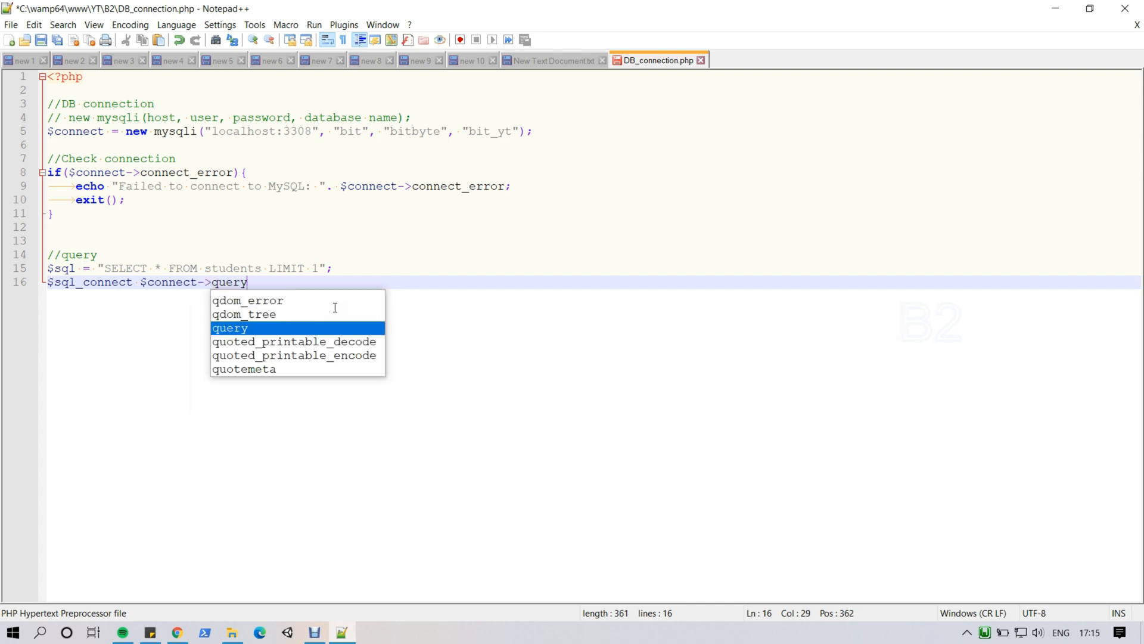
pyautogui.write('($sql);')
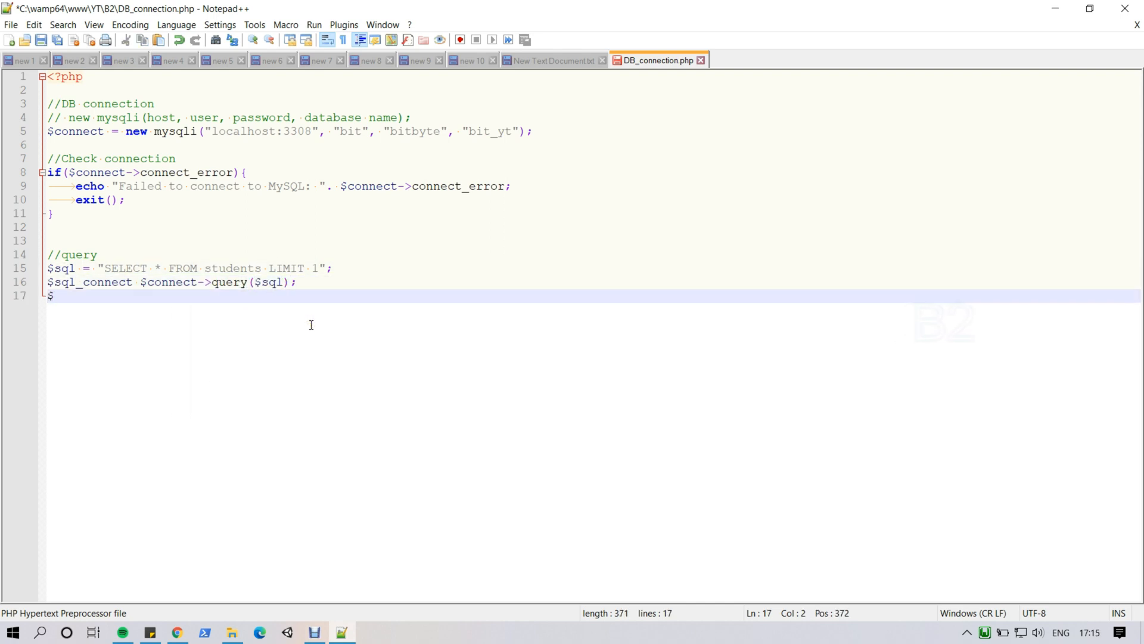
# Fetch the row into $getResult with mysqli_fetch_array using MYSQLI_ASSOC, and print_r it.
pyautogui.write('getRe')
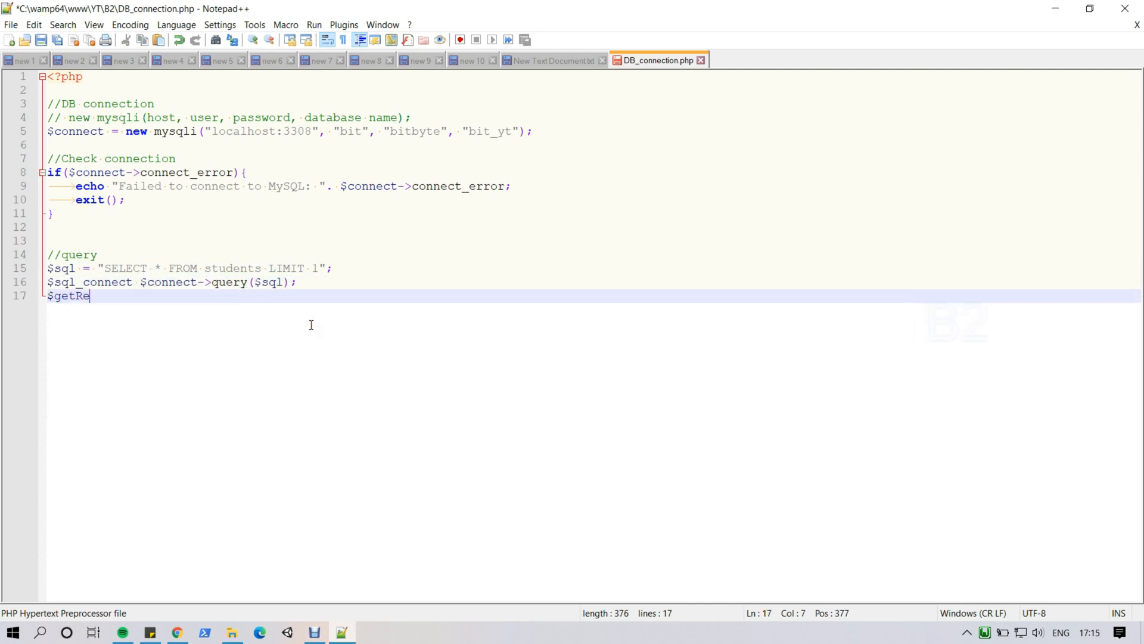
pyautogui.write('sult = mysqli')
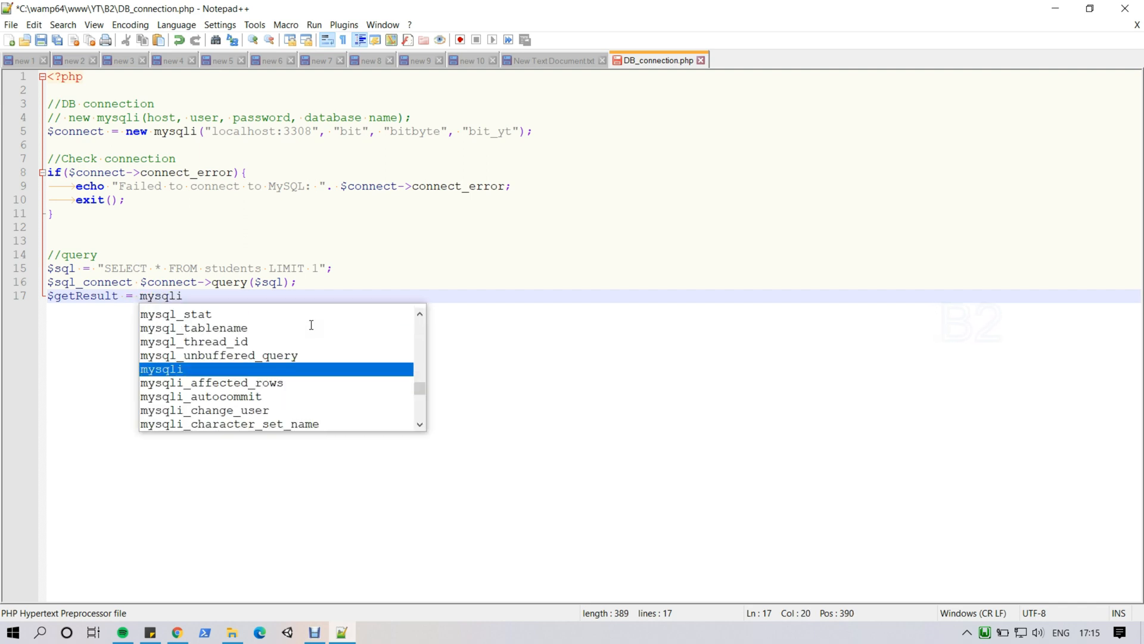
pyautogui.write('_fetch_array(')
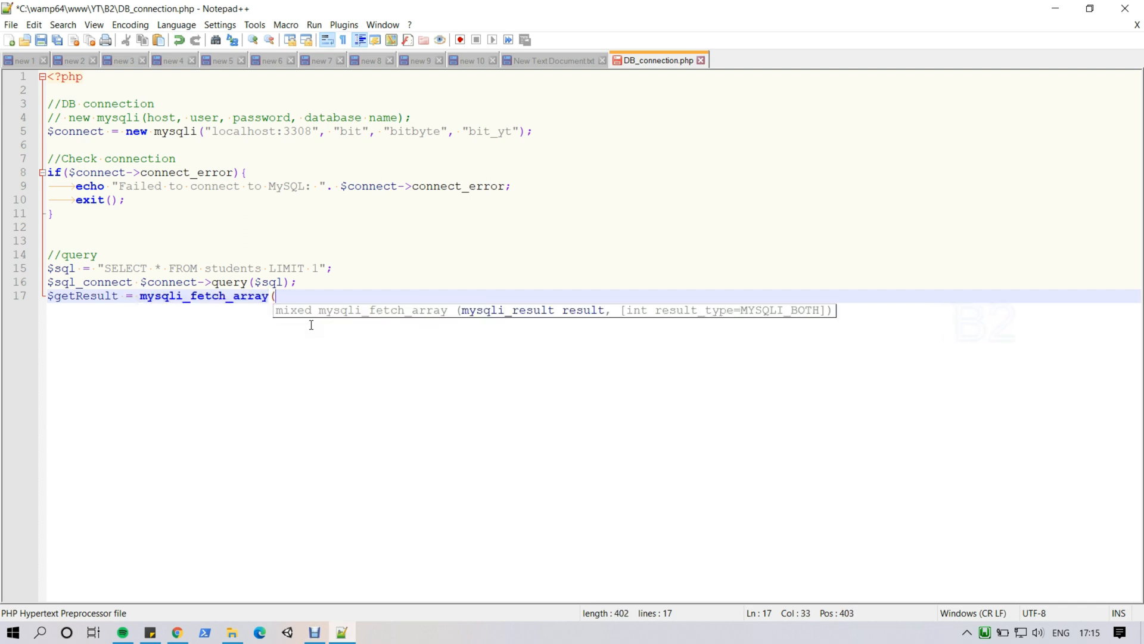
pyautogui.write('$sql_conn')
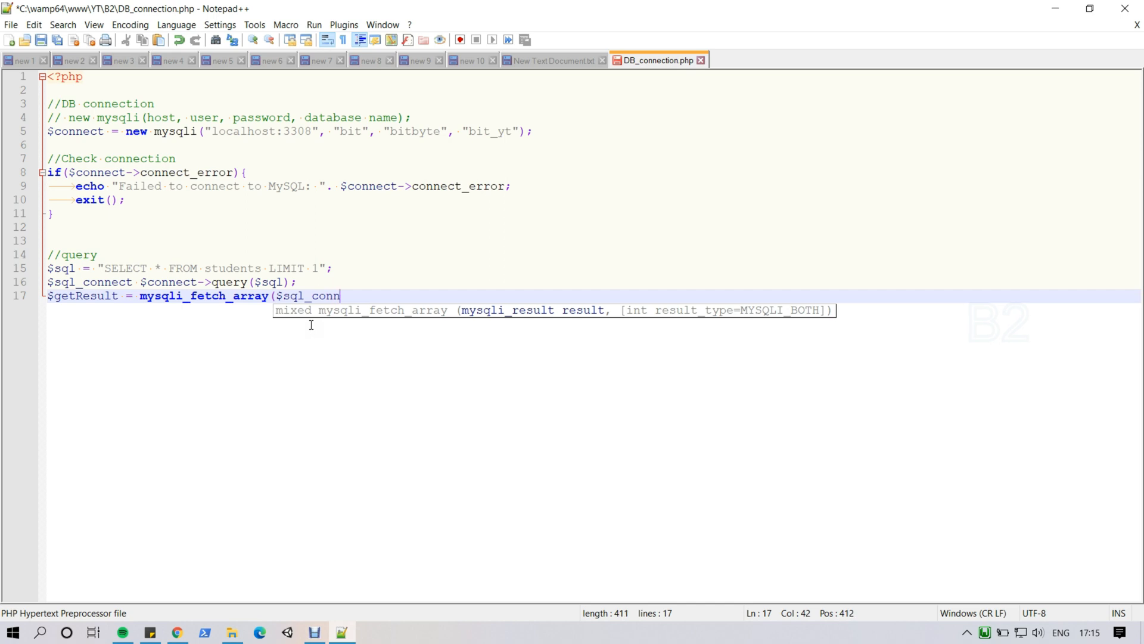
pyautogui.write('ect,')
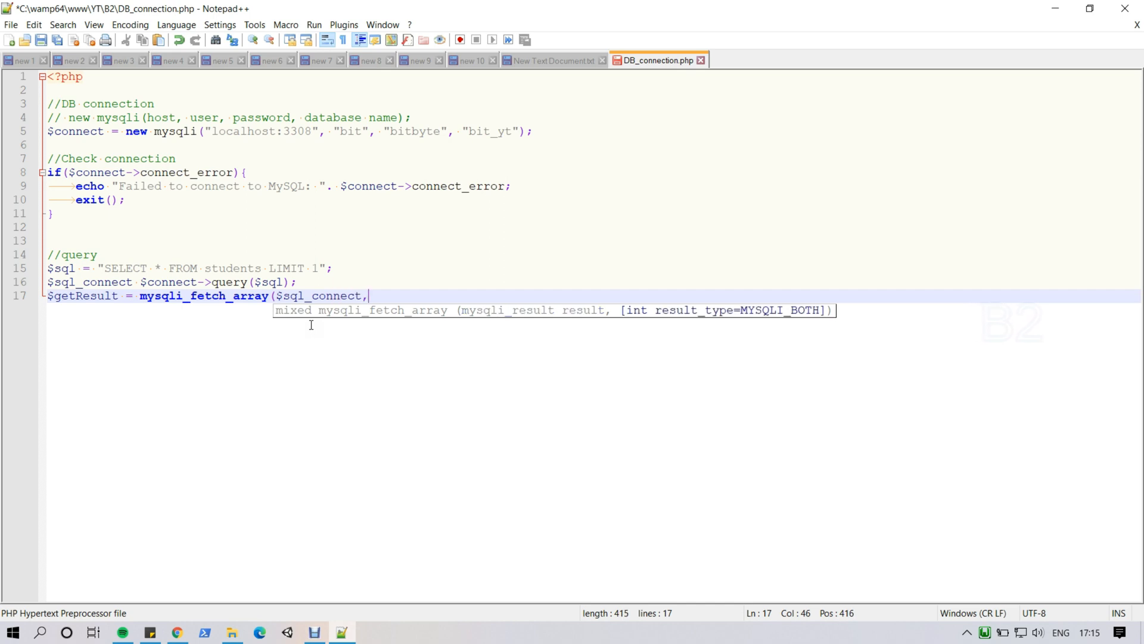
pyautogui.write('MYSQLI_ASSOC')
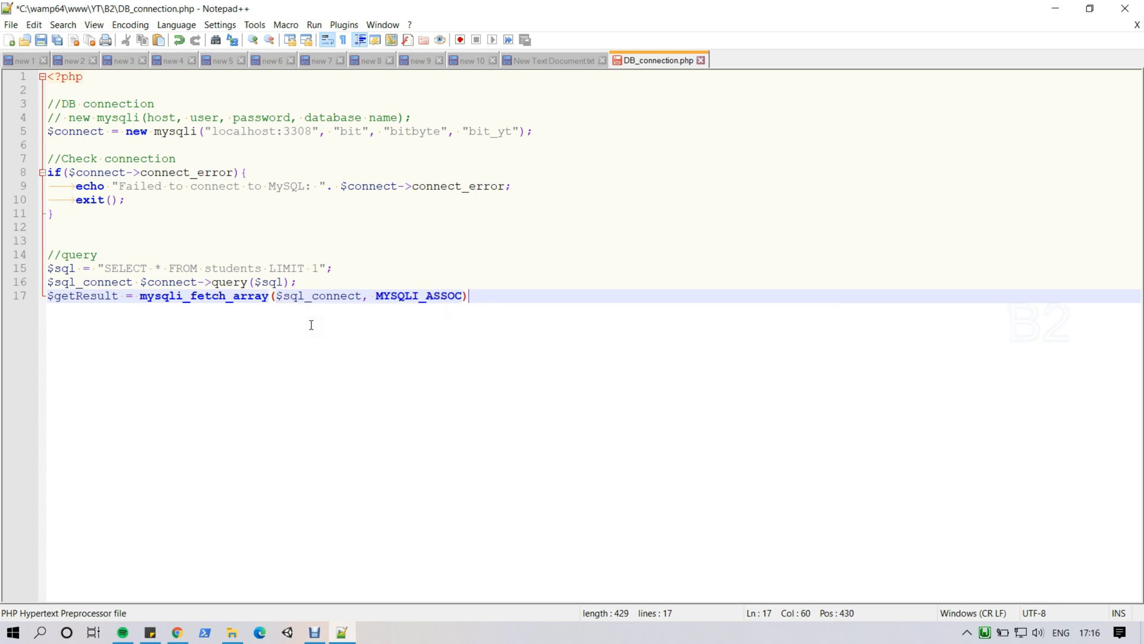
pyautogui.write(';')
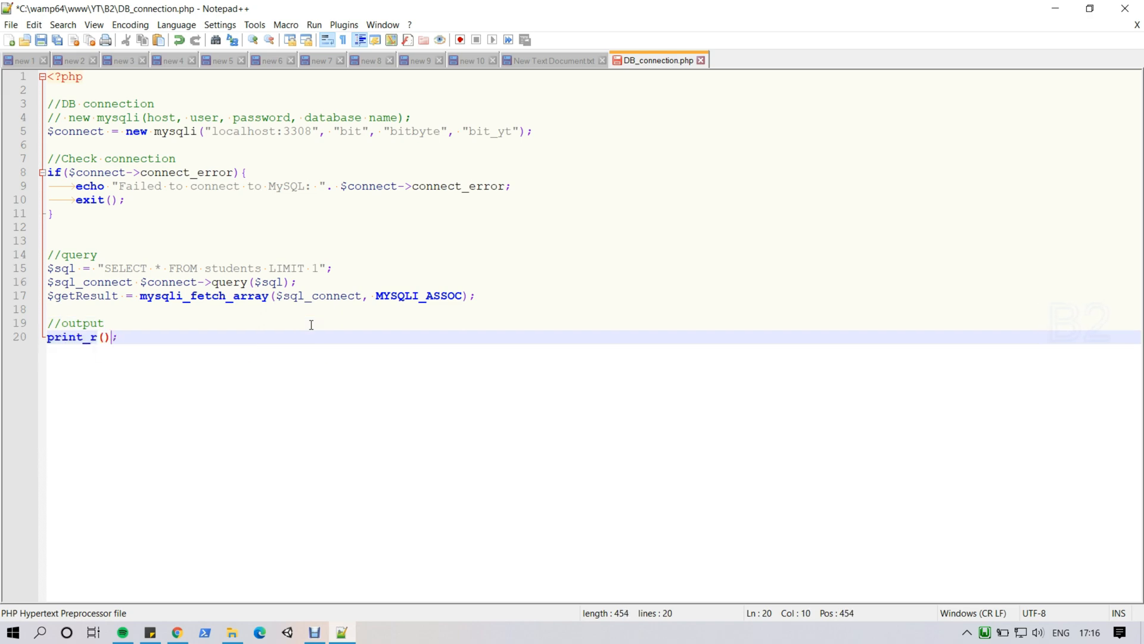
pyautogui.write('$getResult')
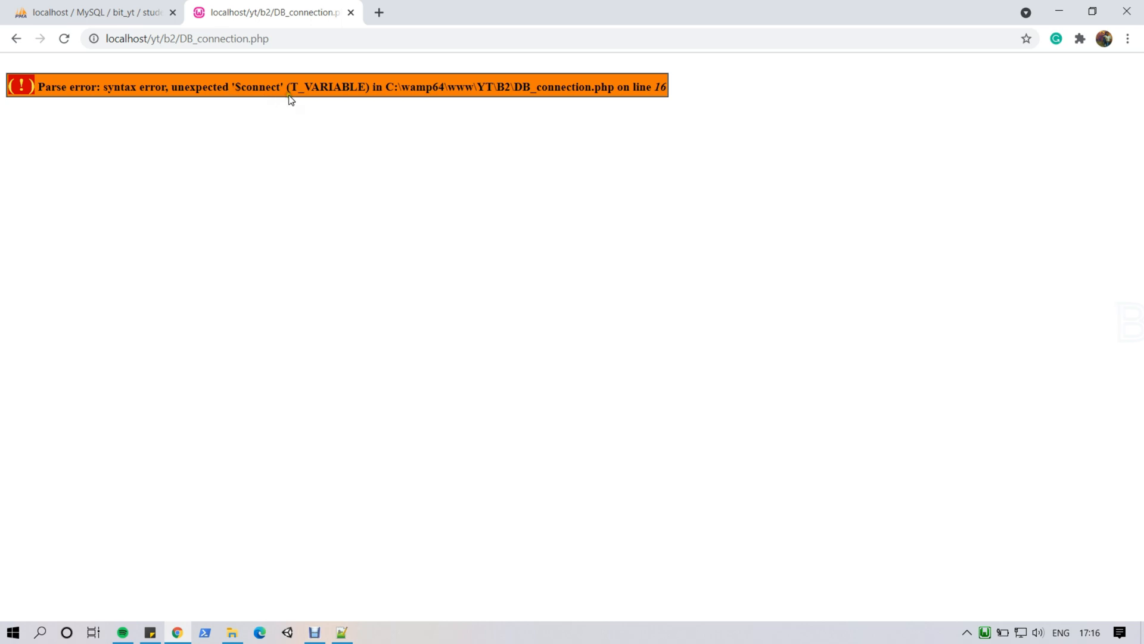
# Load localhost/yt/b2/DB_connection.php to reveal the unexpected $connect error on line 16.
pyautogui.click(340, 632)
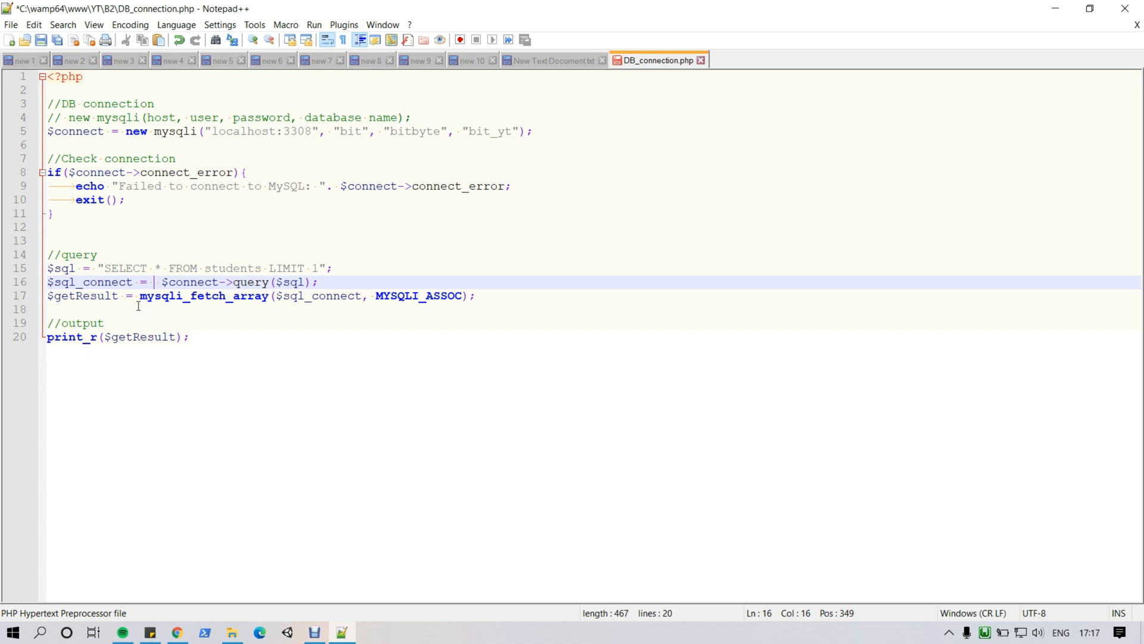
# Trim the extra space after the equals sign on line 16.
pyautogui.press('Backspace')
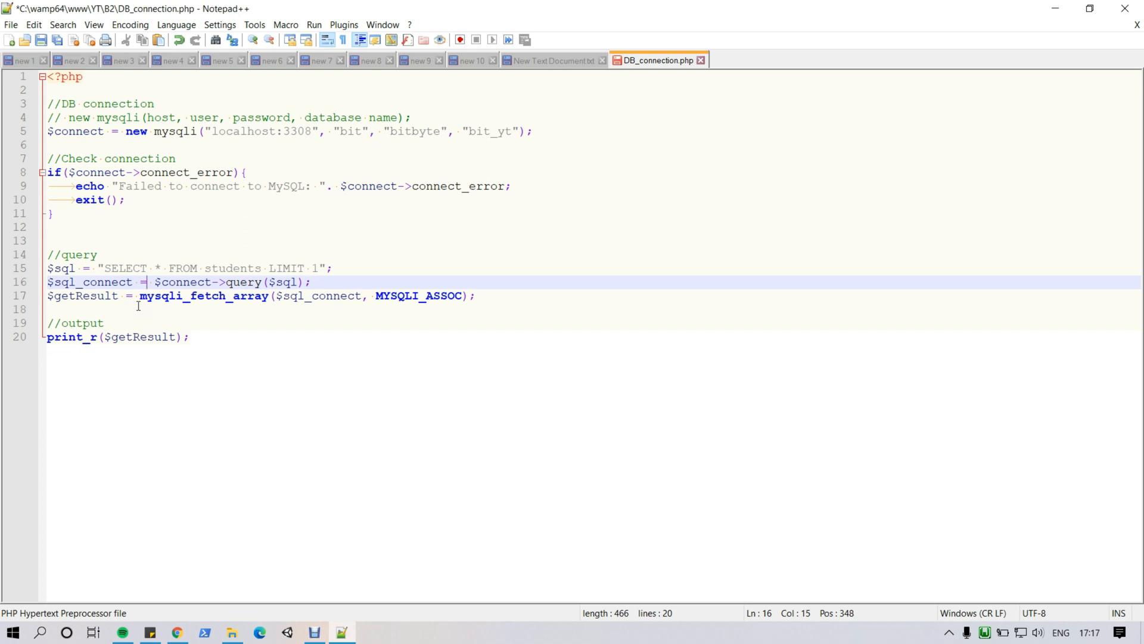